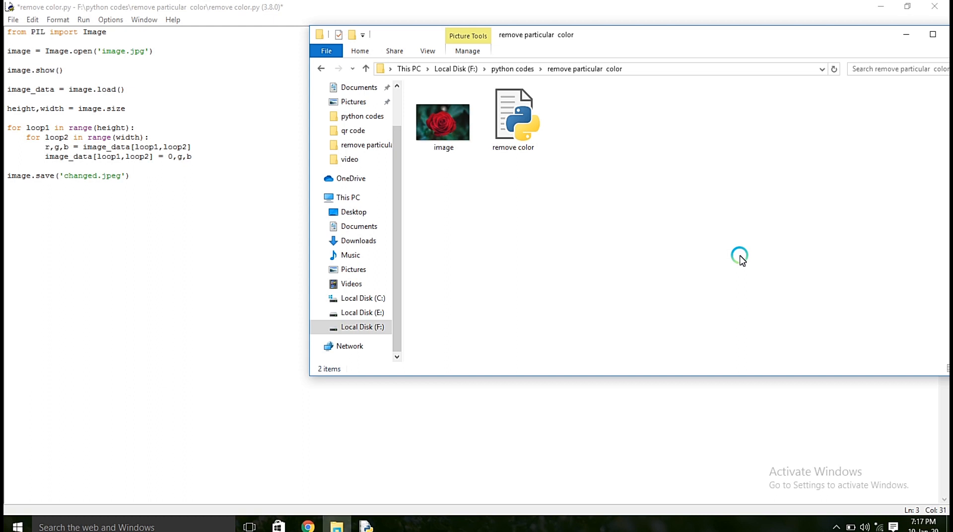
Run the module to process the rose image and generate changed.jpeg.
{"action": "left_click", "coordinate": [443, 124]}
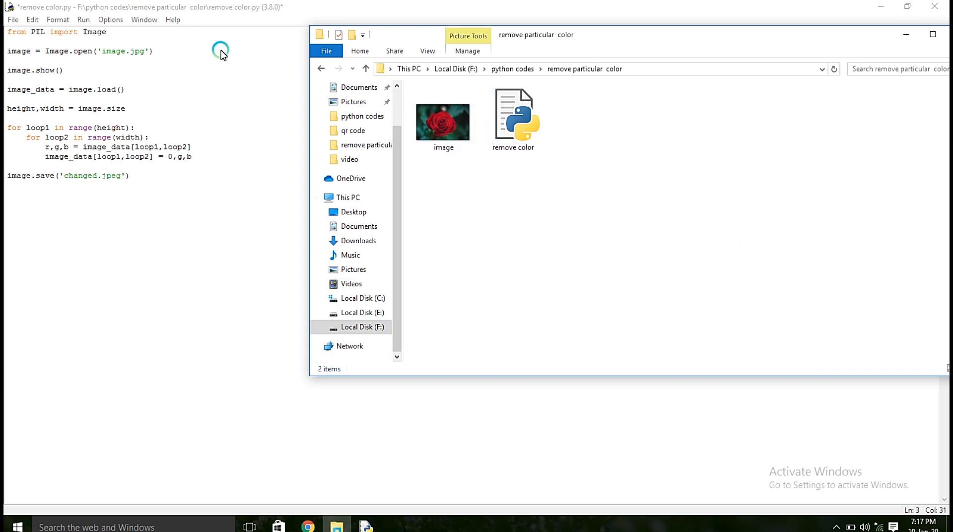
{"action": "mouse_move", "coordinate": [208, 46]}
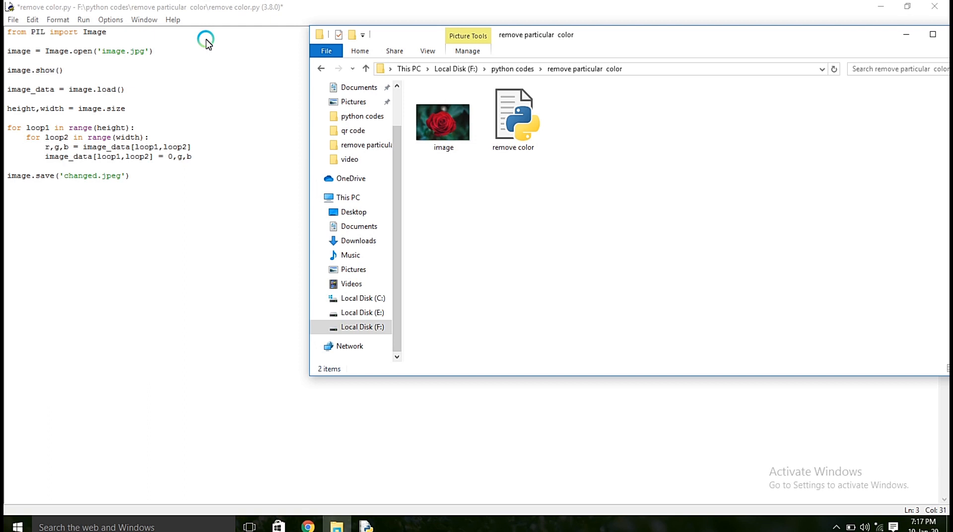
{"action": "mouse_move", "coordinate": [71, 53]}
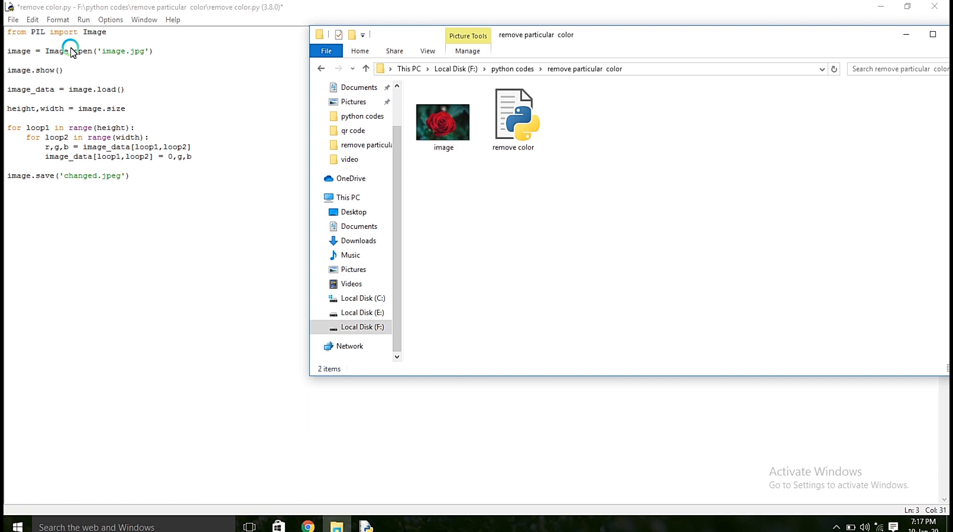
{"action": "mouse_move", "coordinate": [117, 54]}
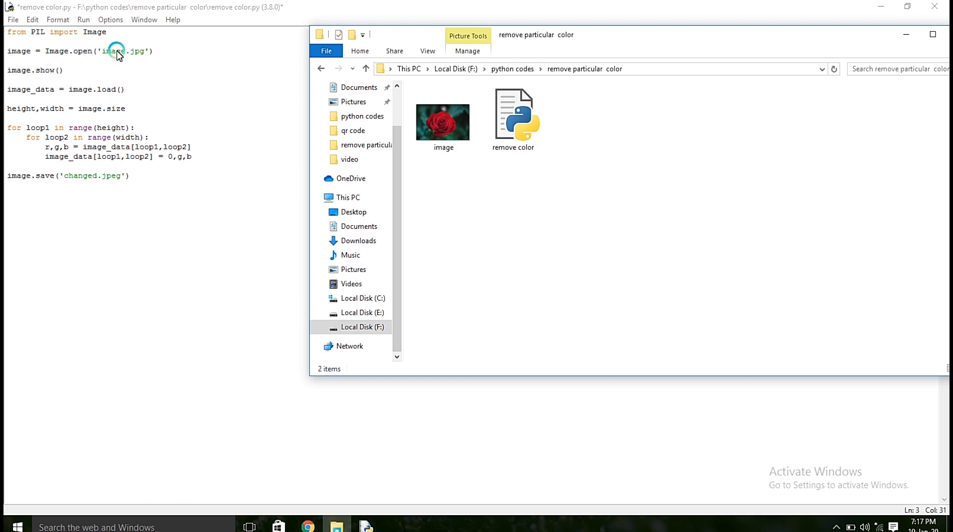
{"action": "mouse_move", "coordinate": [142, 51]}
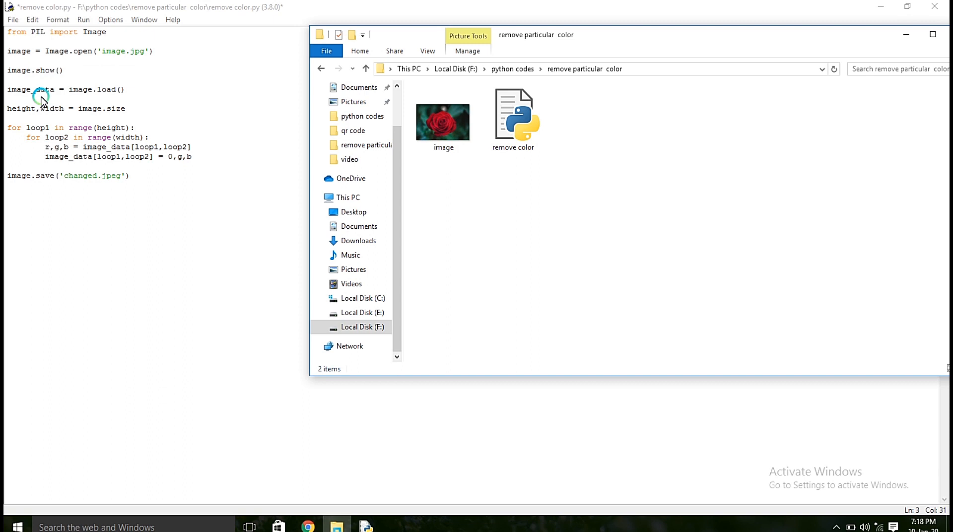
{"action": "mouse_move", "coordinate": [283, 112]}
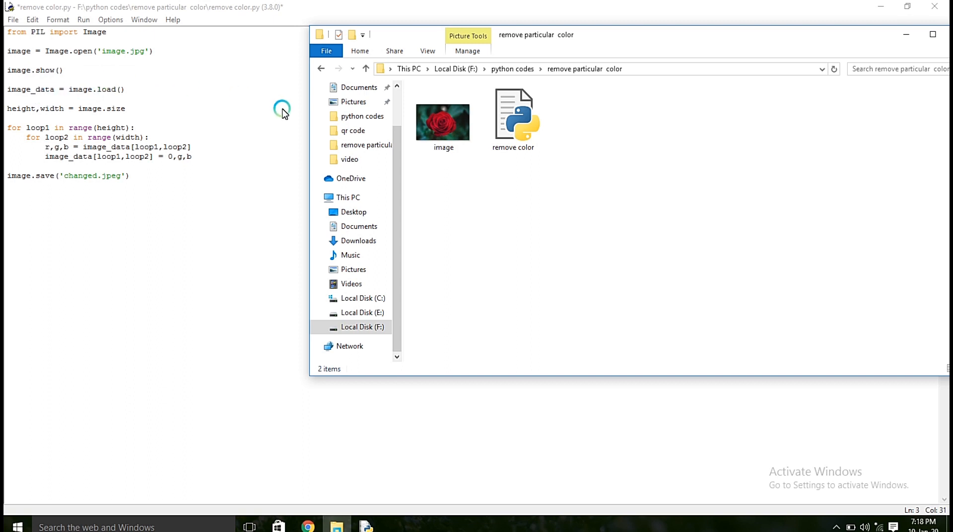
{"action": "mouse_move", "coordinate": [304, 114]}
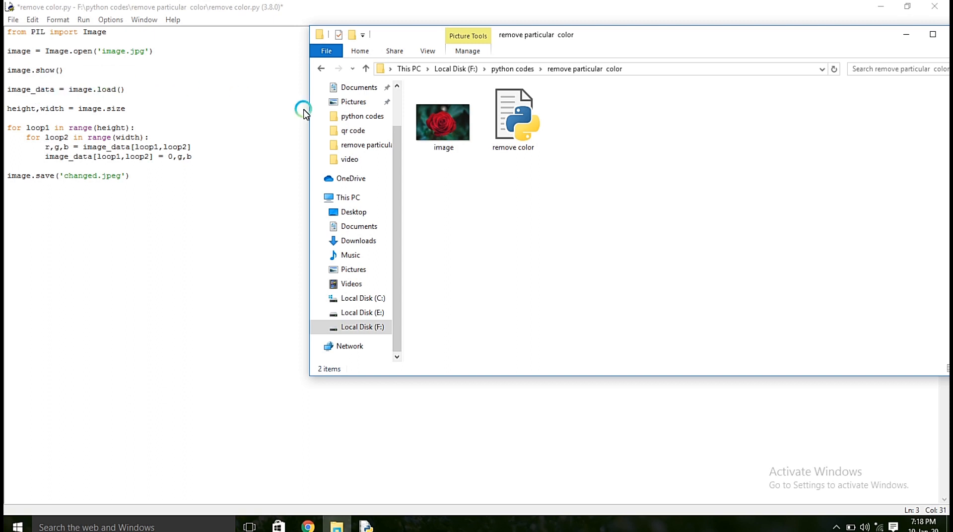
{"action": "mouse_move", "coordinate": [12, 91]}
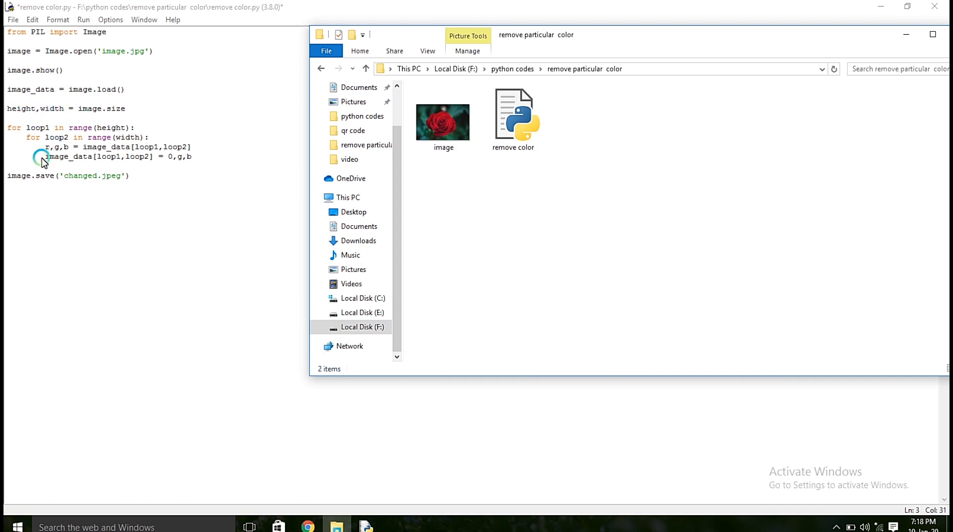
{"action": "mouse_move", "coordinate": [30, 169]}
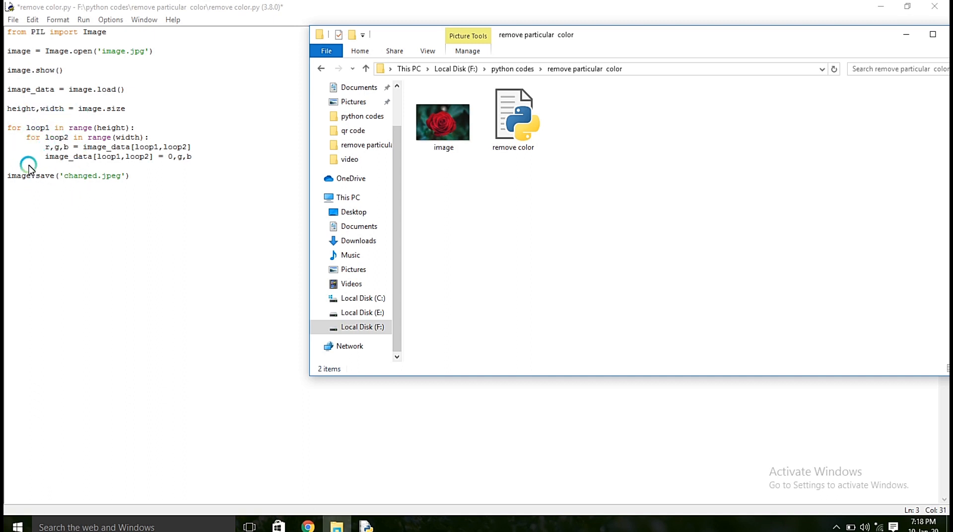
{"action": "mouse_move", "coordinate": [169, 168]}
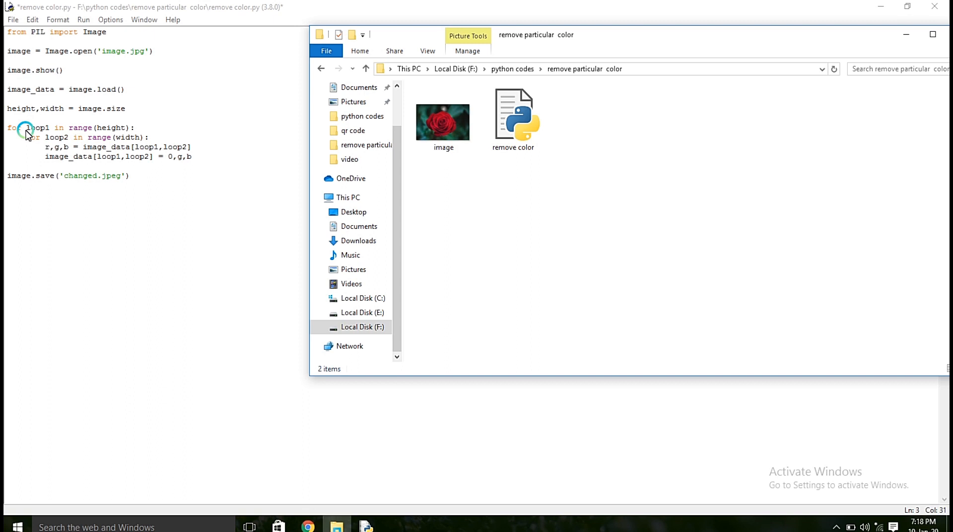
{"action": "mouse_move", "coordinate": [76, 161]}
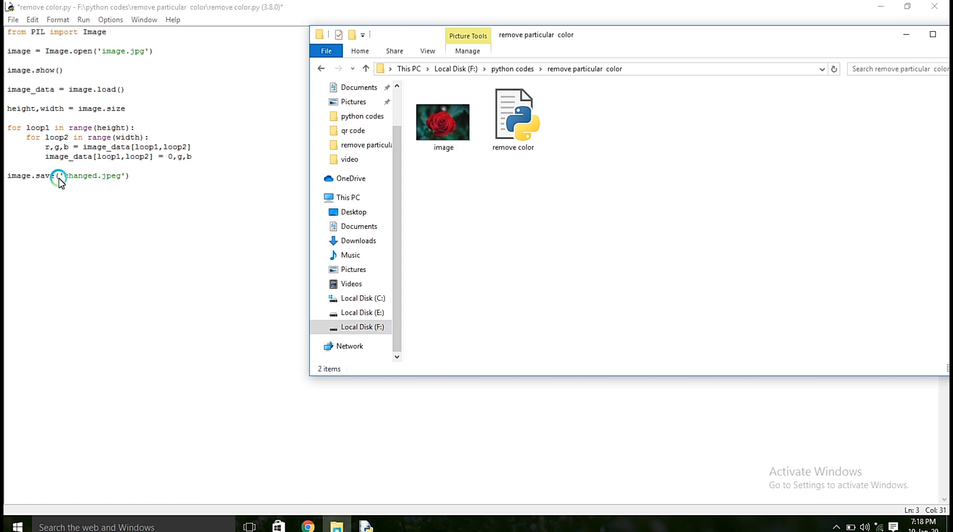
{"action": "left_click", "coordinate": [84, 19]}
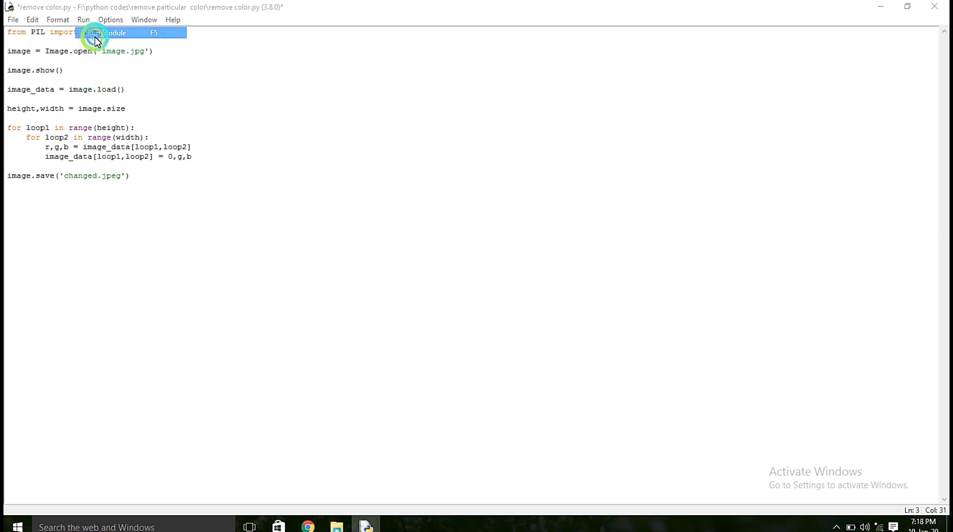
{"action": "left_click", "coordinate": [108, 33]}
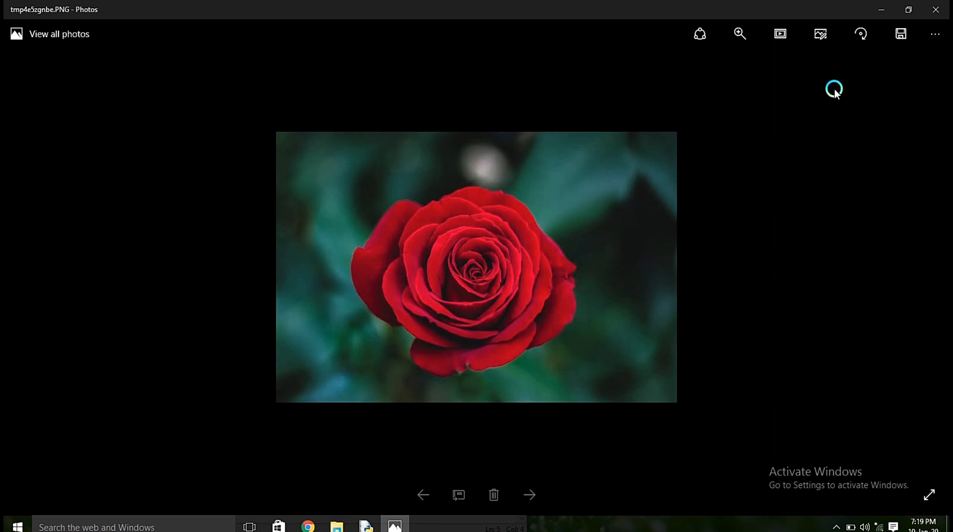
{"action": "mouse_move", "coordinate": [886, 8]}
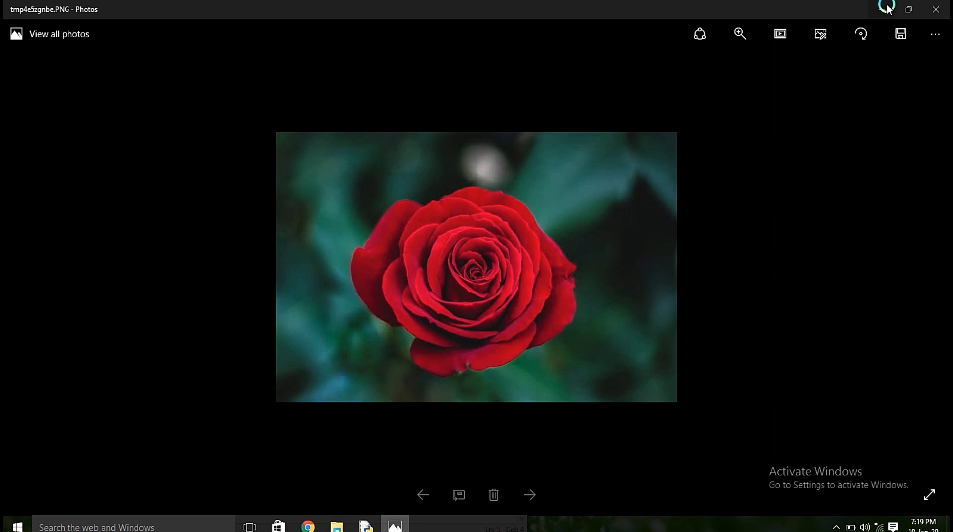
Close the original rose preview and open changed.jpeg in Photos.
{"action": "left_click", "coordinate": [365, 527]}
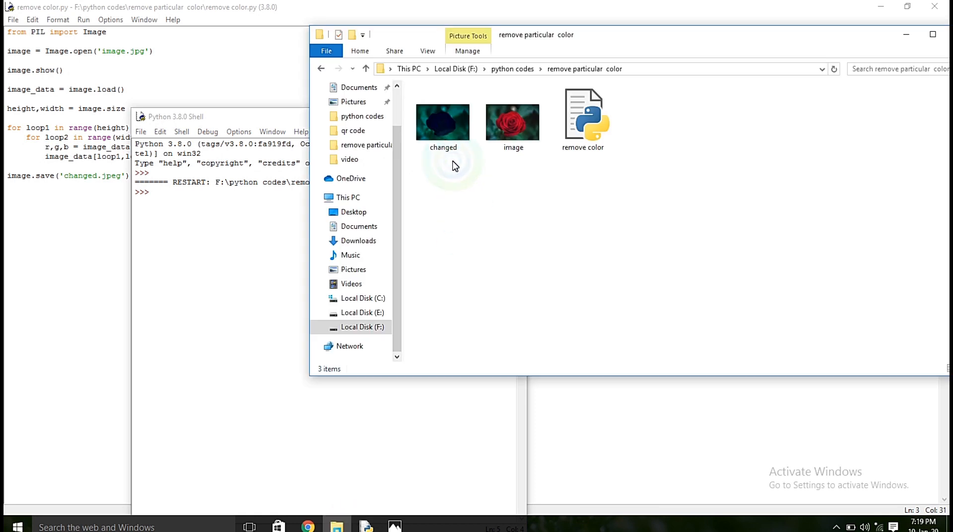
{"action": "left_click", "coordinate": [442, 122]}
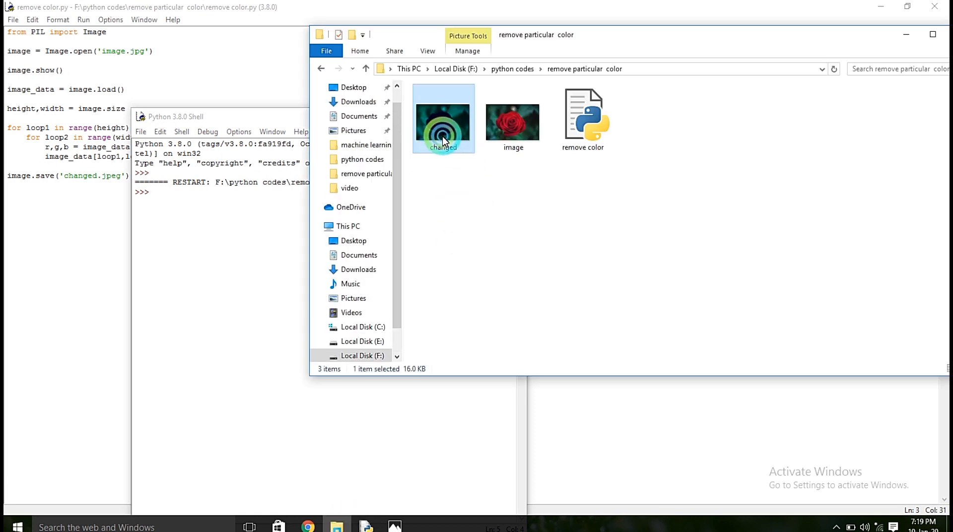
{"action": "double_click", "coordinate": [443, 118]}
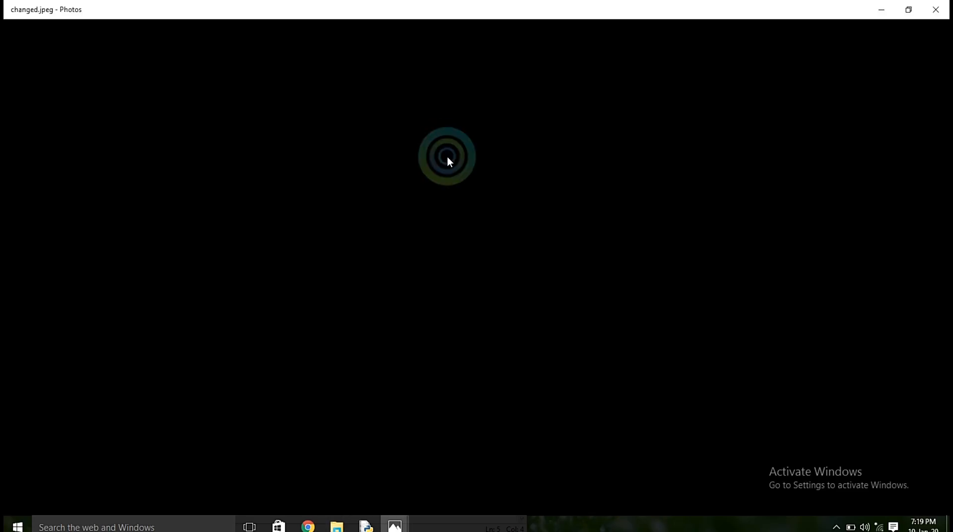